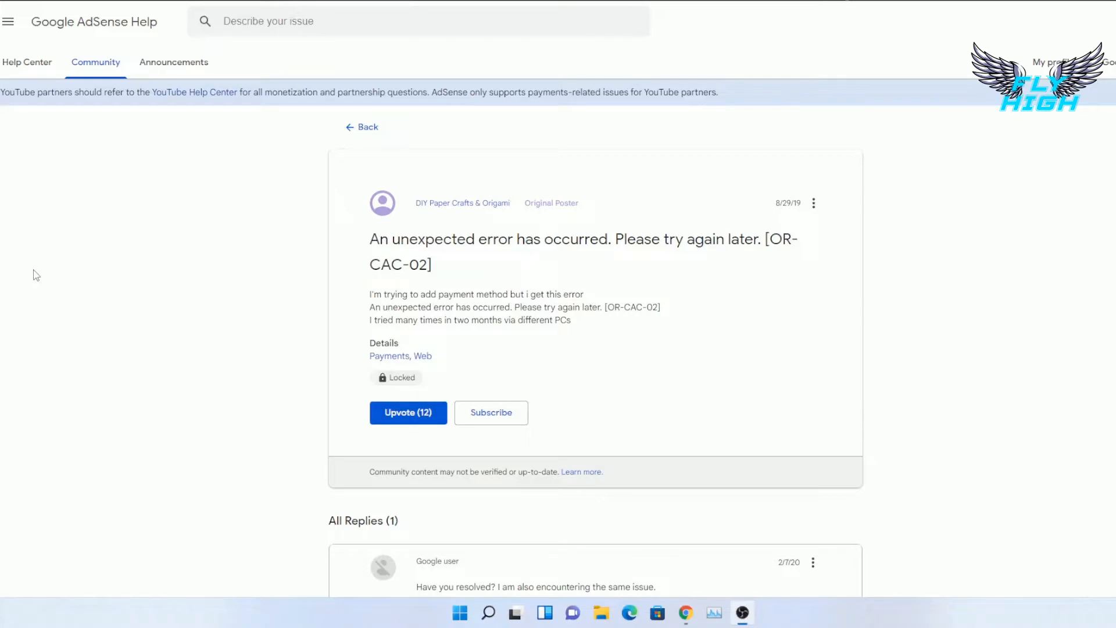
mouse_move(70, 262)
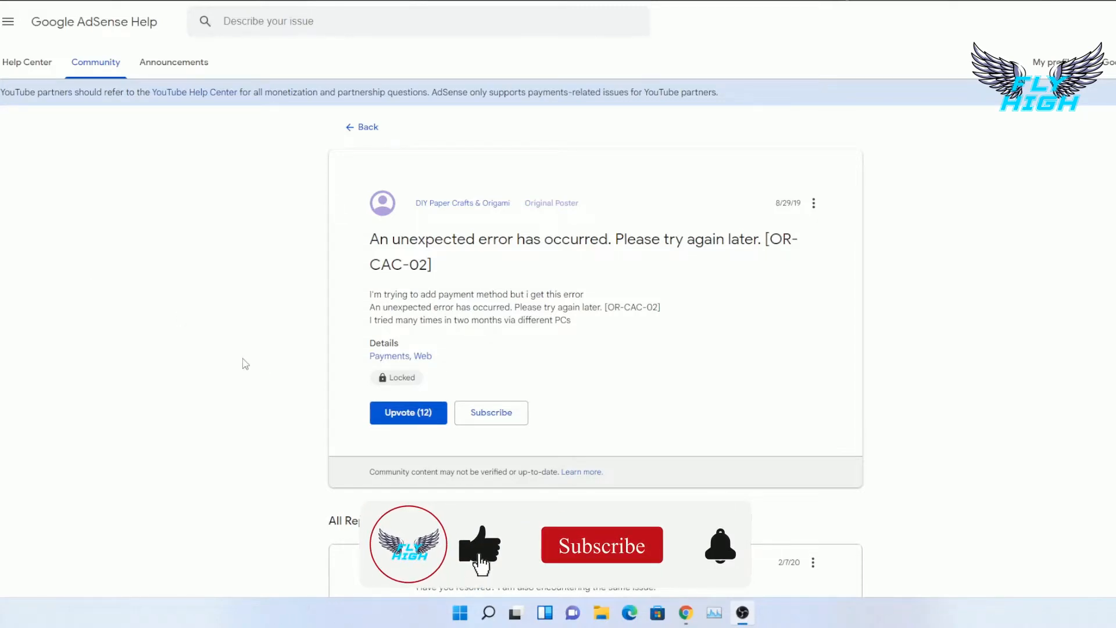
Describe the issue as "Error checking payment method." in the AdSense contact form
click(602, 544)
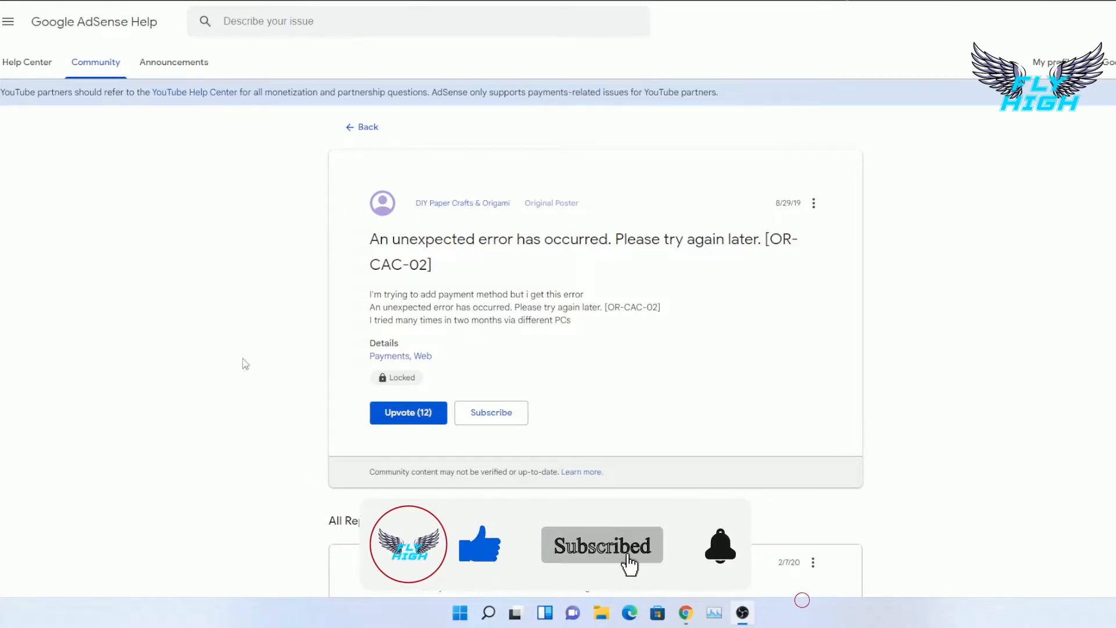
click(718, 553)
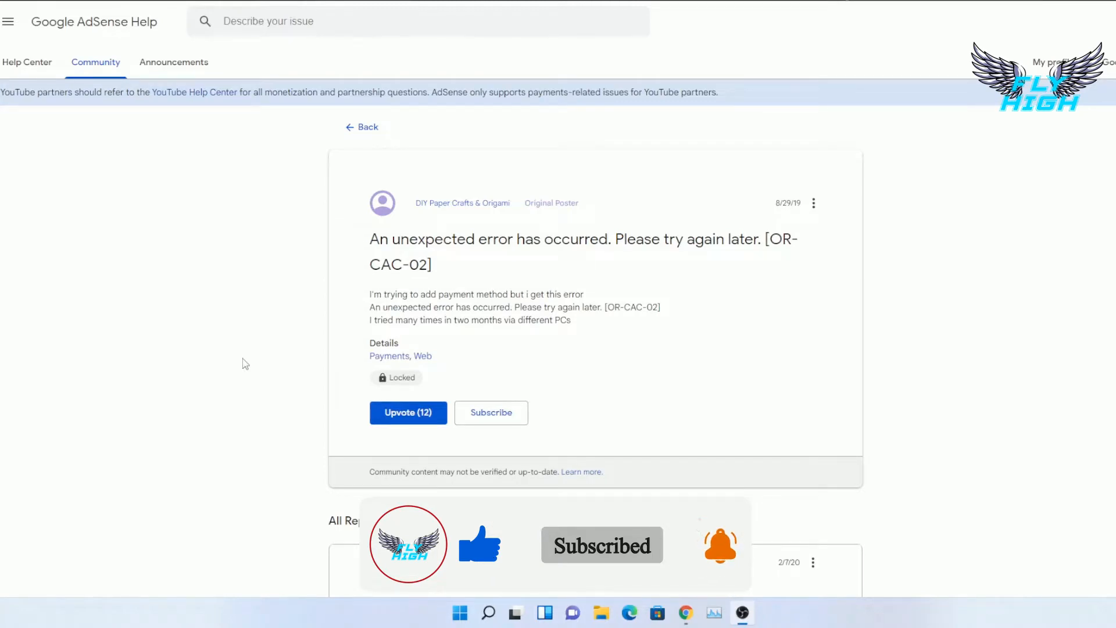
scroll(down, 3)
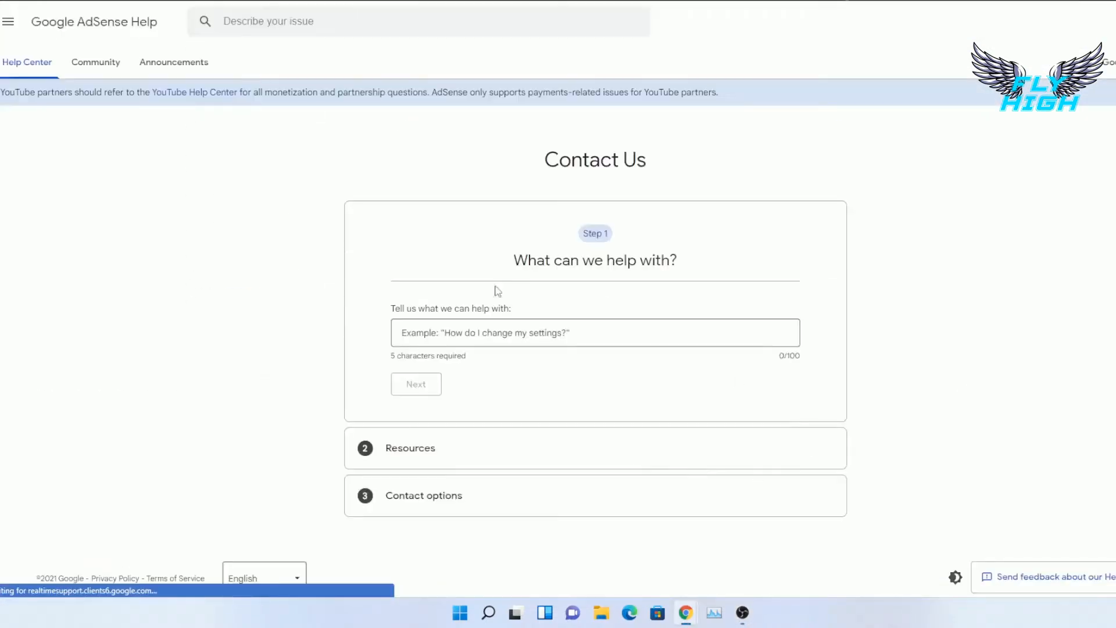
text(Error checking payment method.)
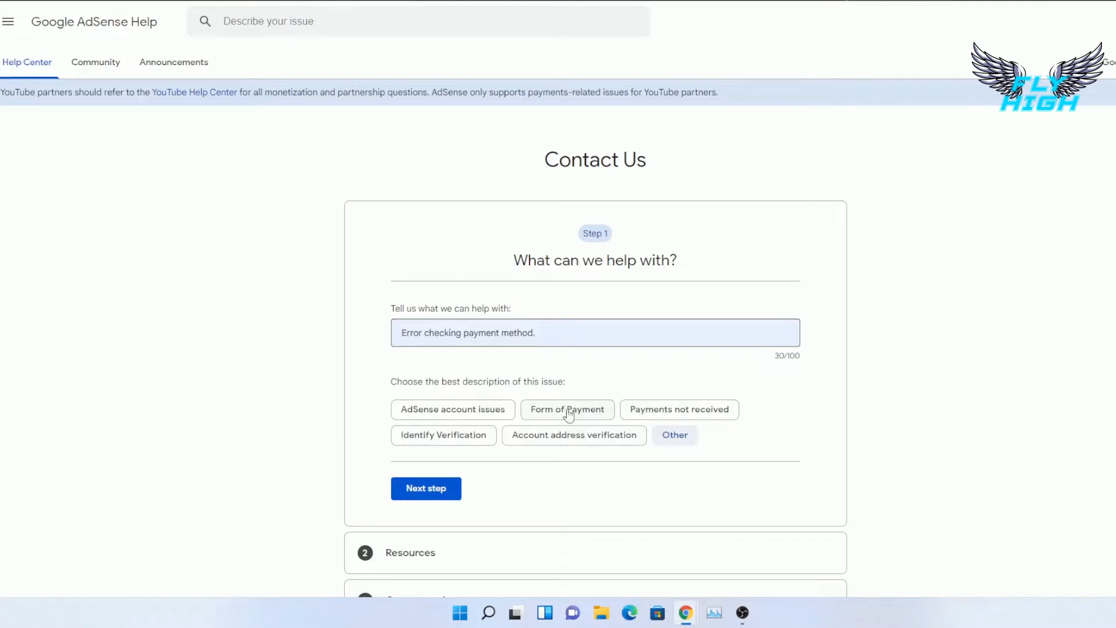
mouse_move(469, 419)
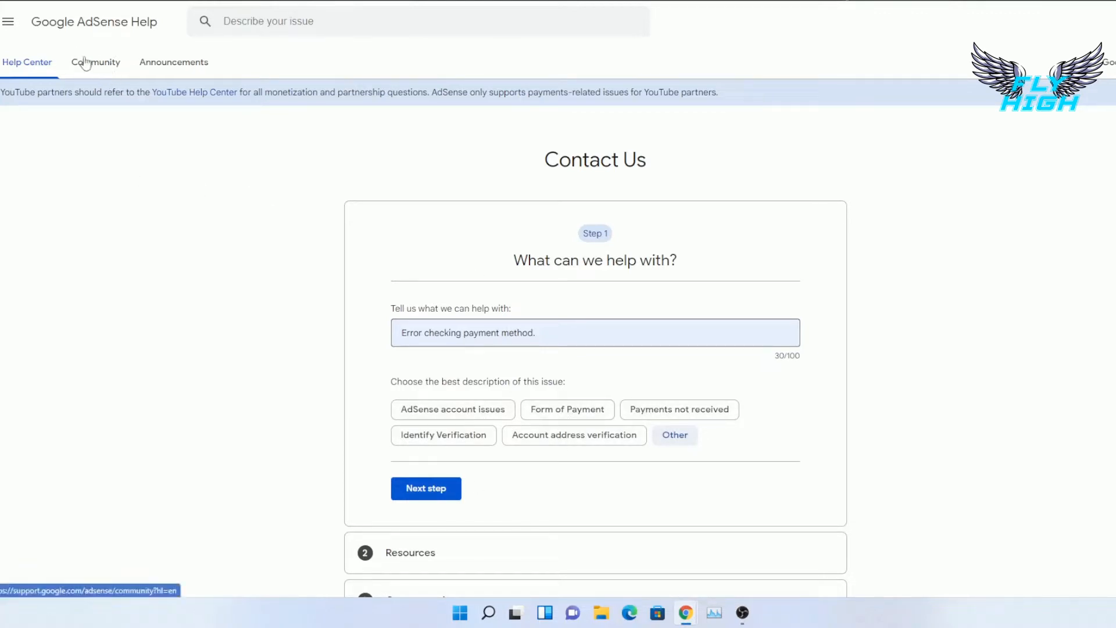
Advance past suggested resources to the contact options, which offer only the community
click(425, 488)
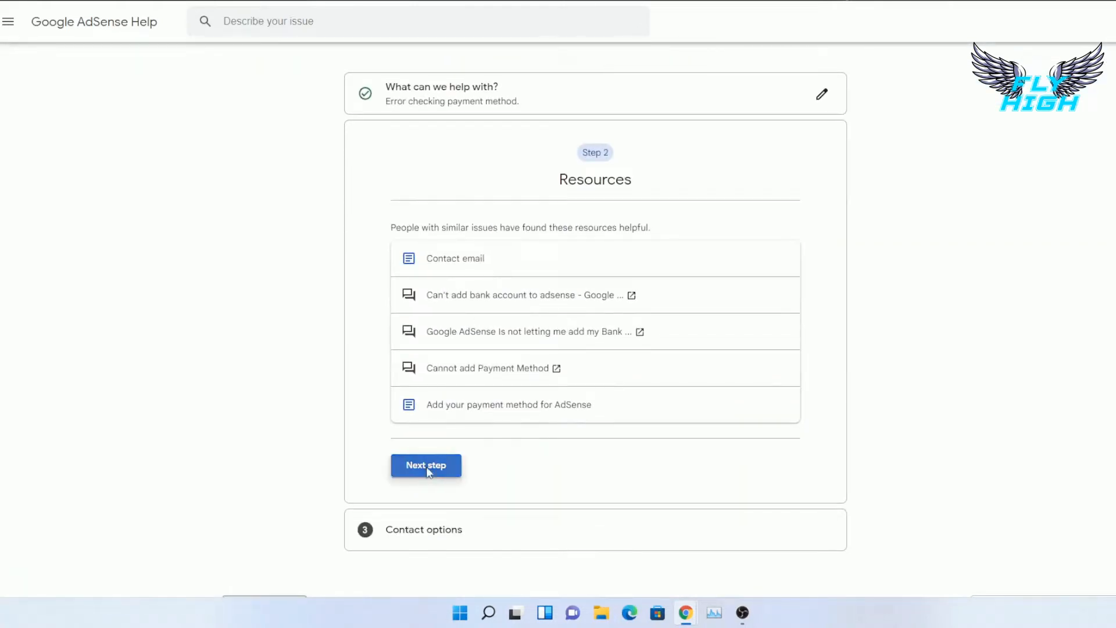
click(425, 465)
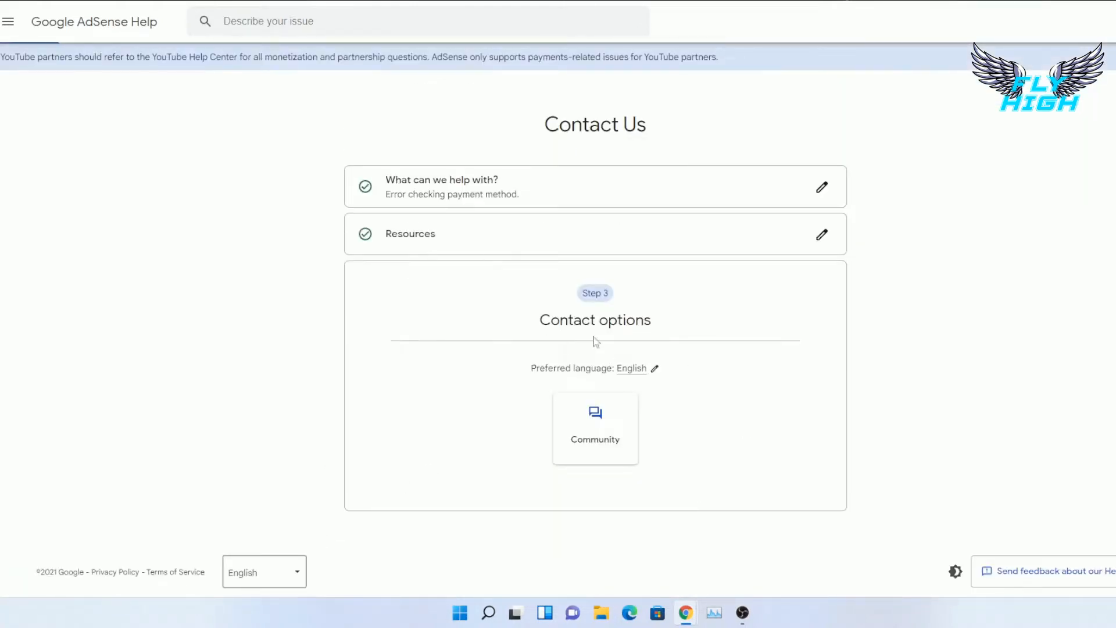
mouse_move(645, 452)
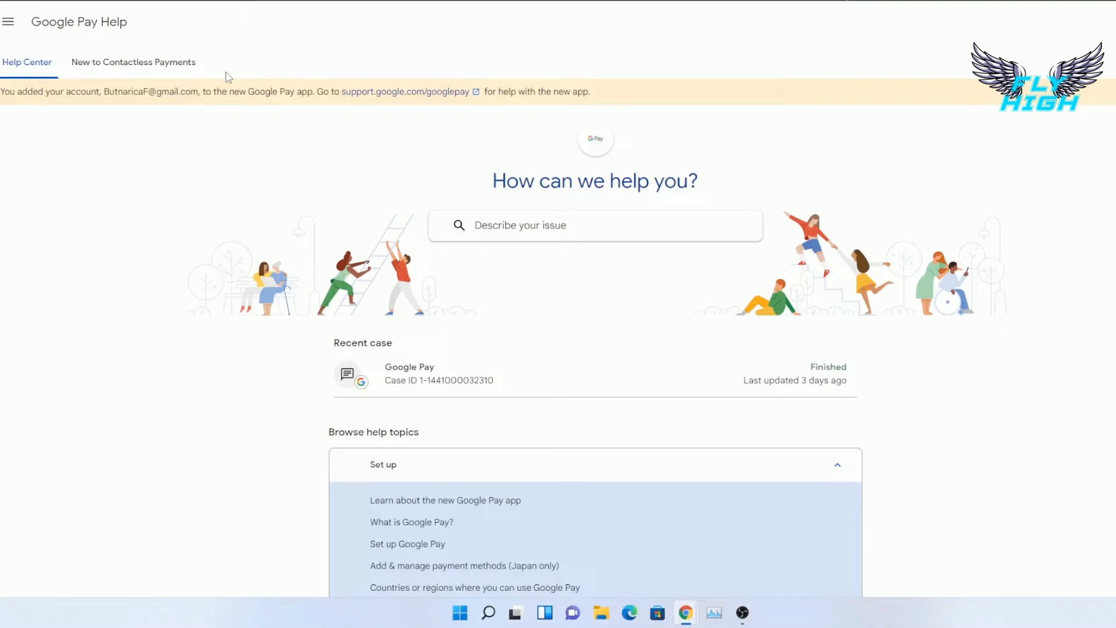
mouse_move(178, 168)
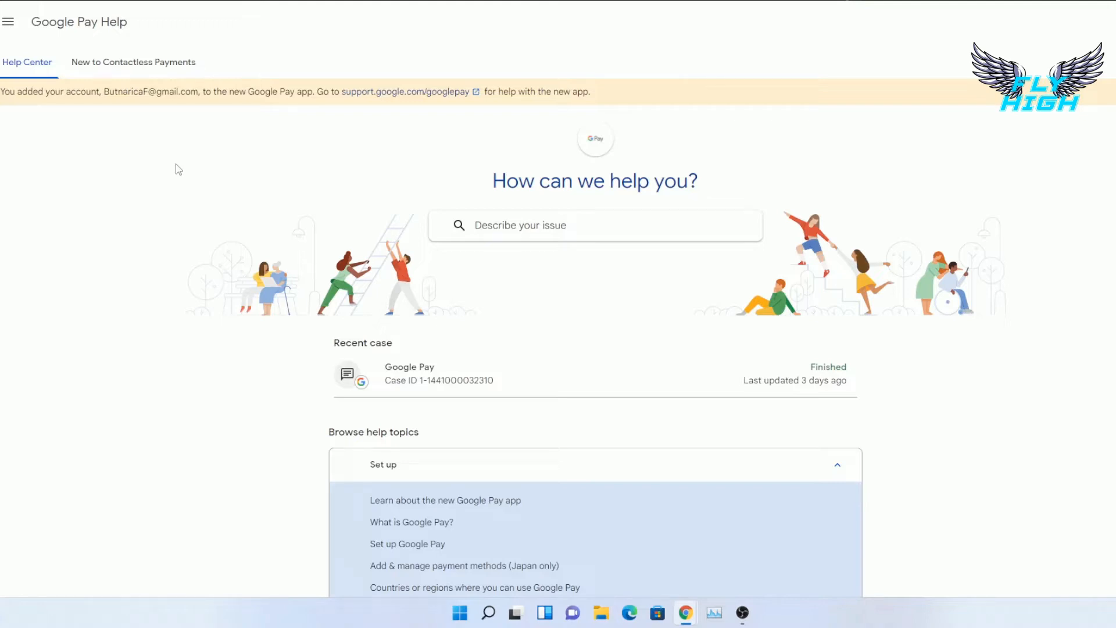
Scroll the Google Pay Help home down to the Need more help? Contact us card
scroll(down, 3)
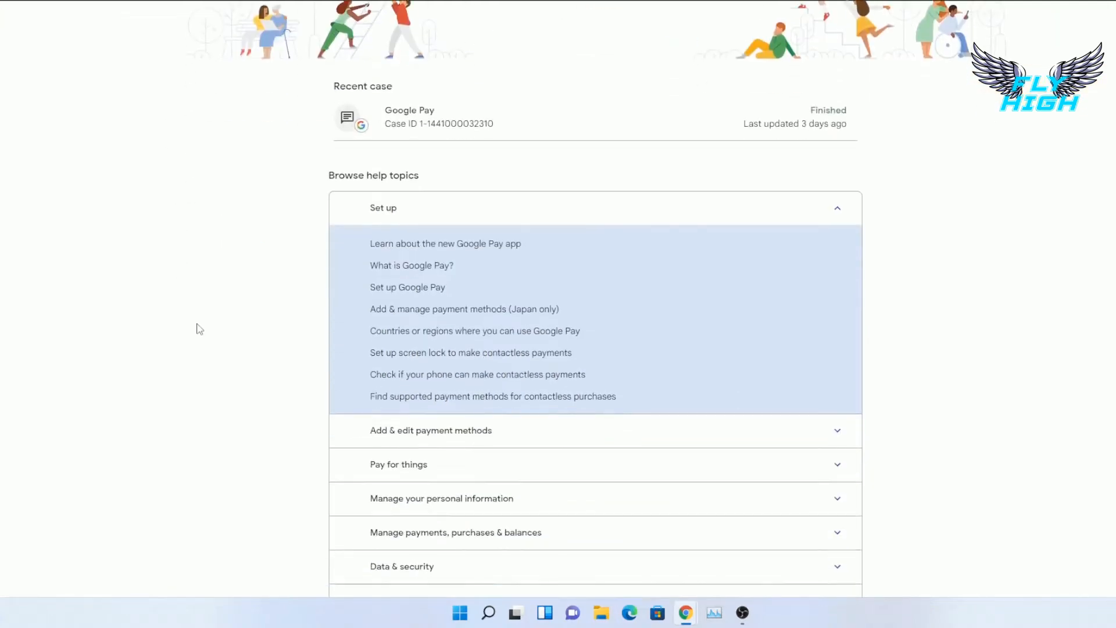
scroll(down, 3)
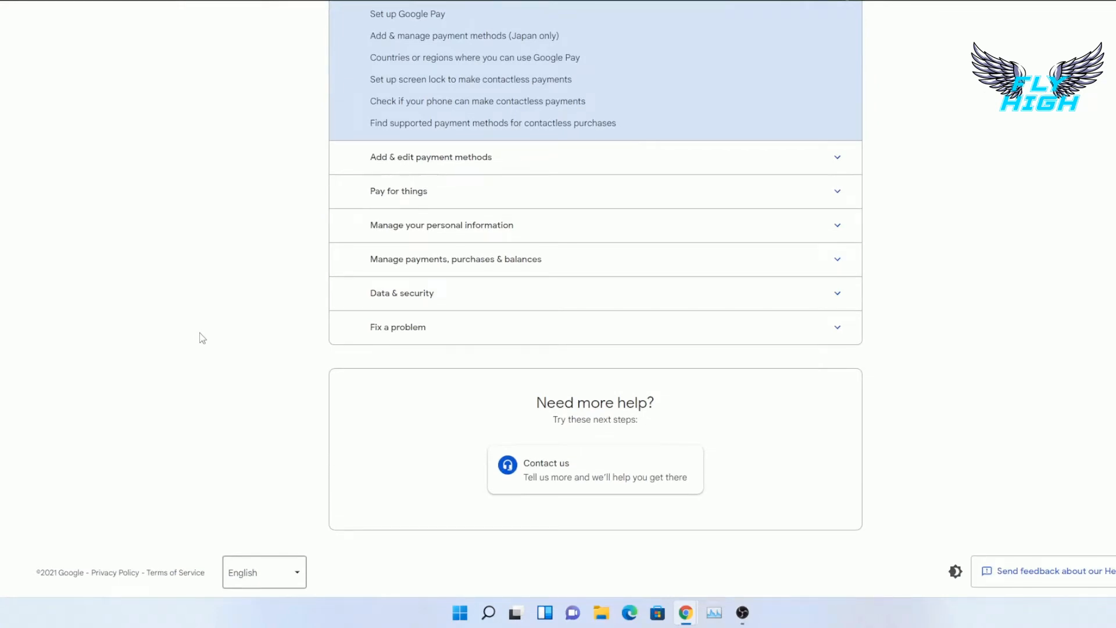
mouse_move(407, 388)
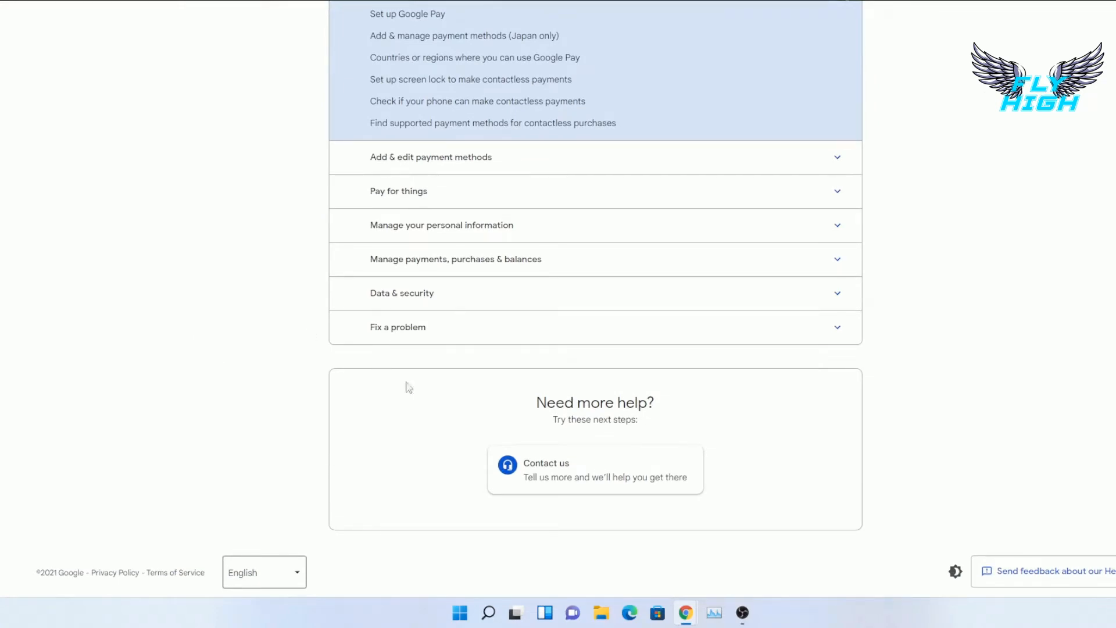
Start a Google Pay contact request describing "Error checking payment method." and continue
click(546, 463)
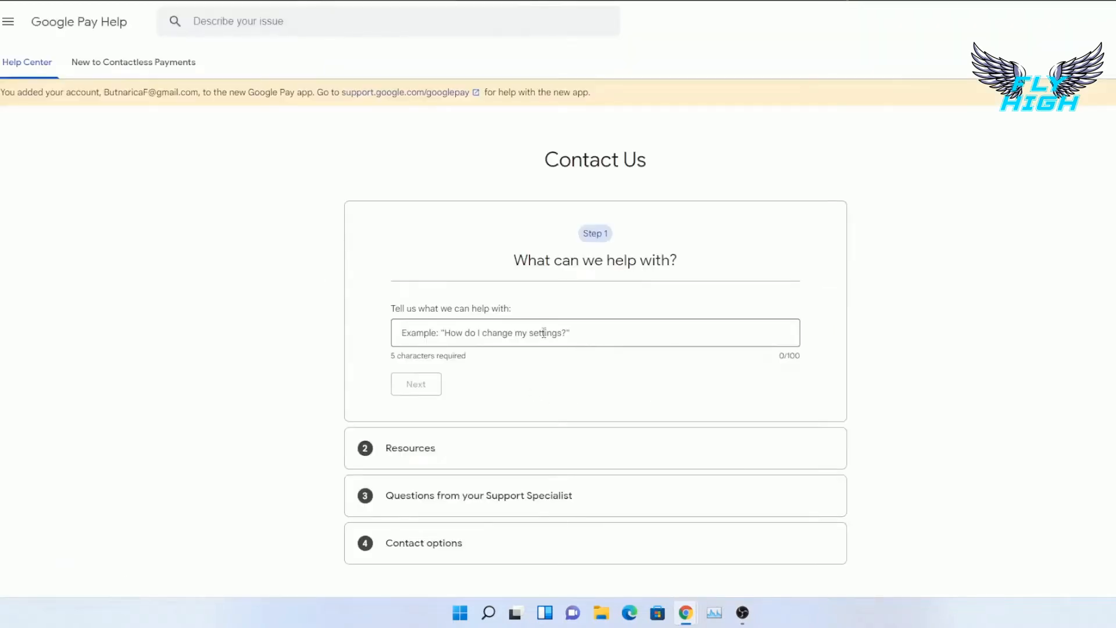
text(Error checking payment method.)
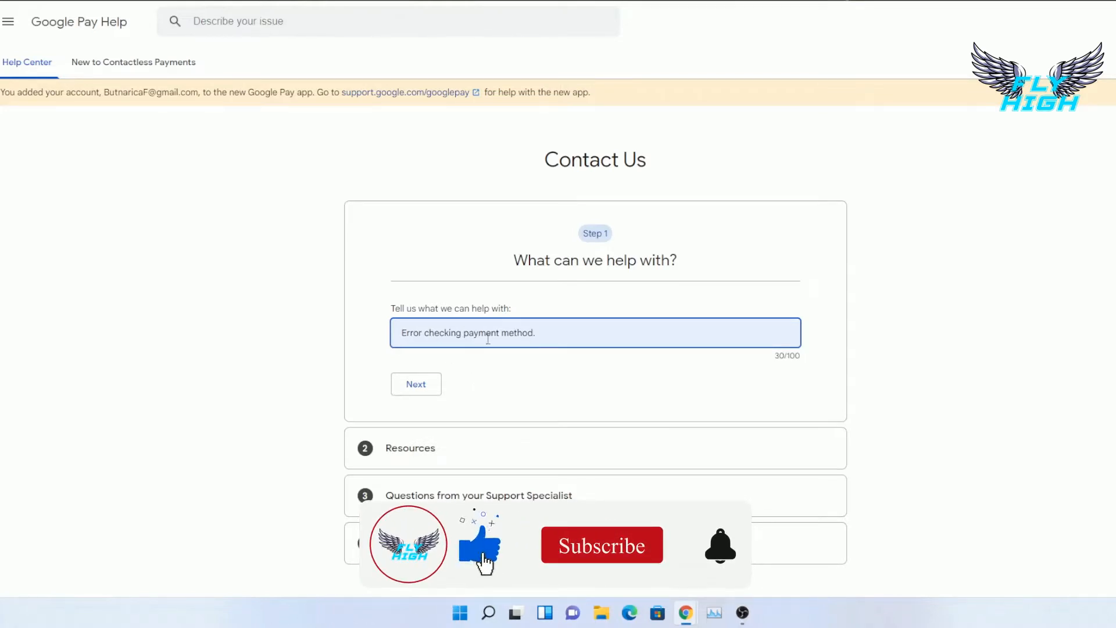
click(603, 544)
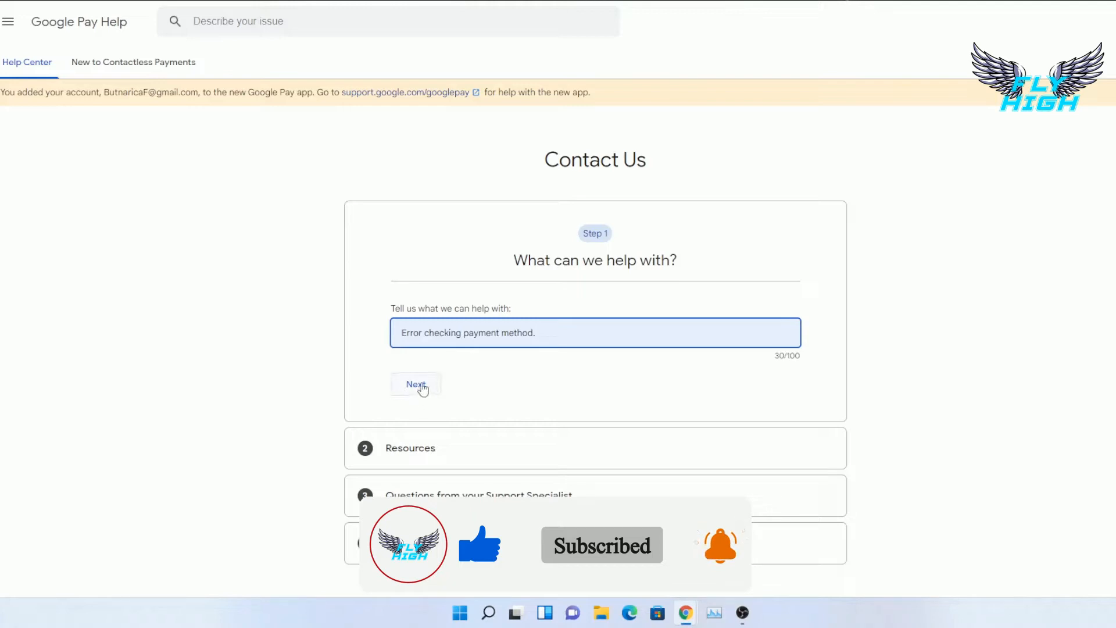
click(416, 383)
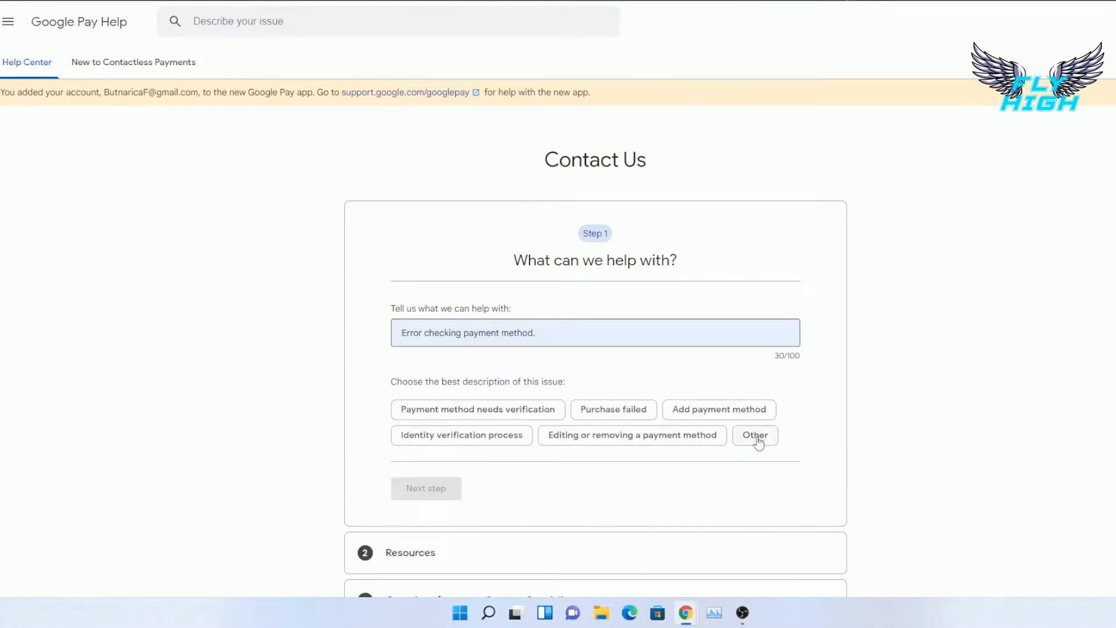
Classify the issue as Other and reach the suggested resources, expanding the verify payment method article
click(755, 435)
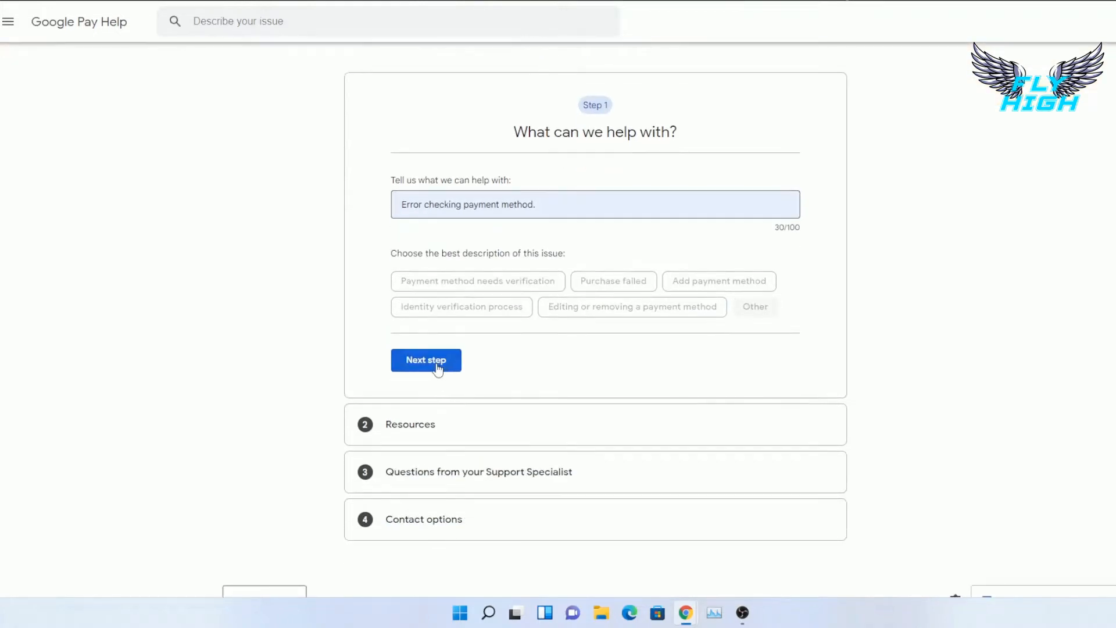
click(425, 360)
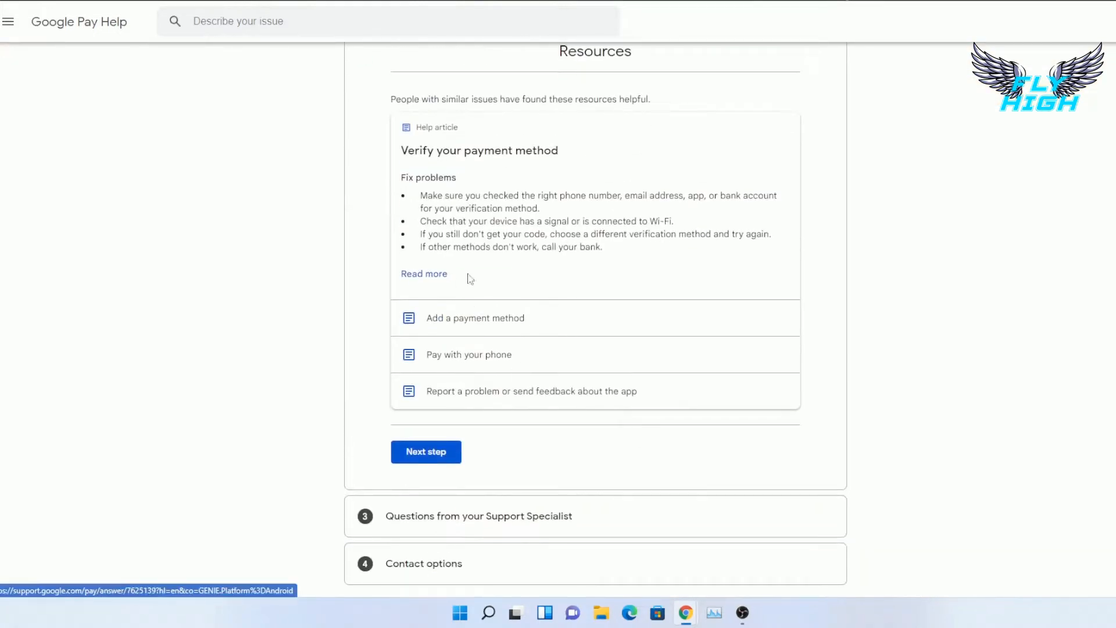
click(474, 317)
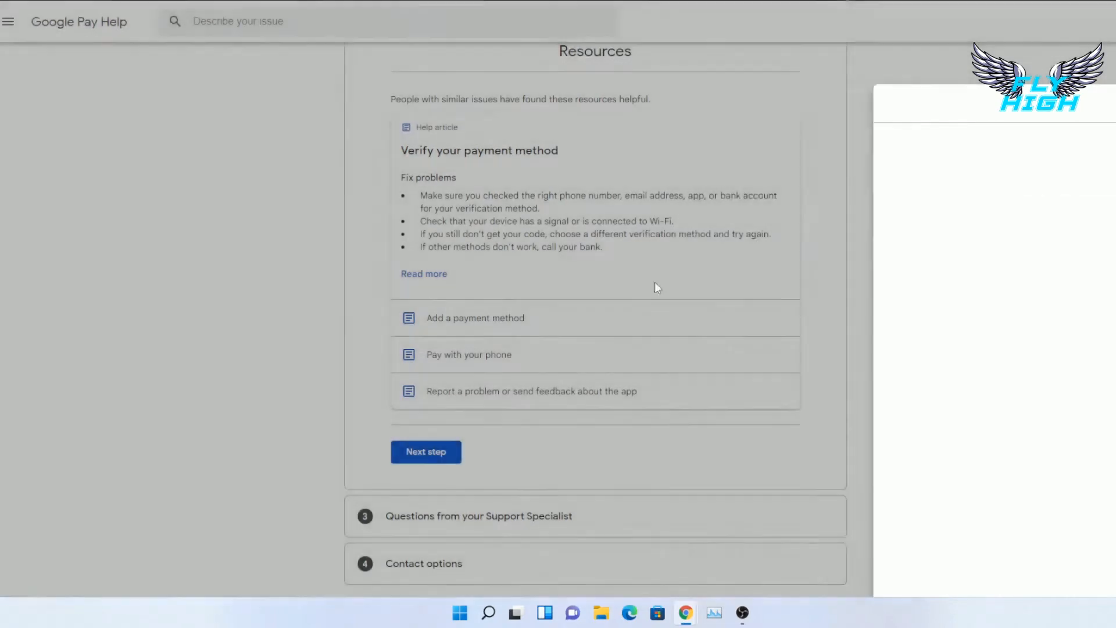
click(426, 451)
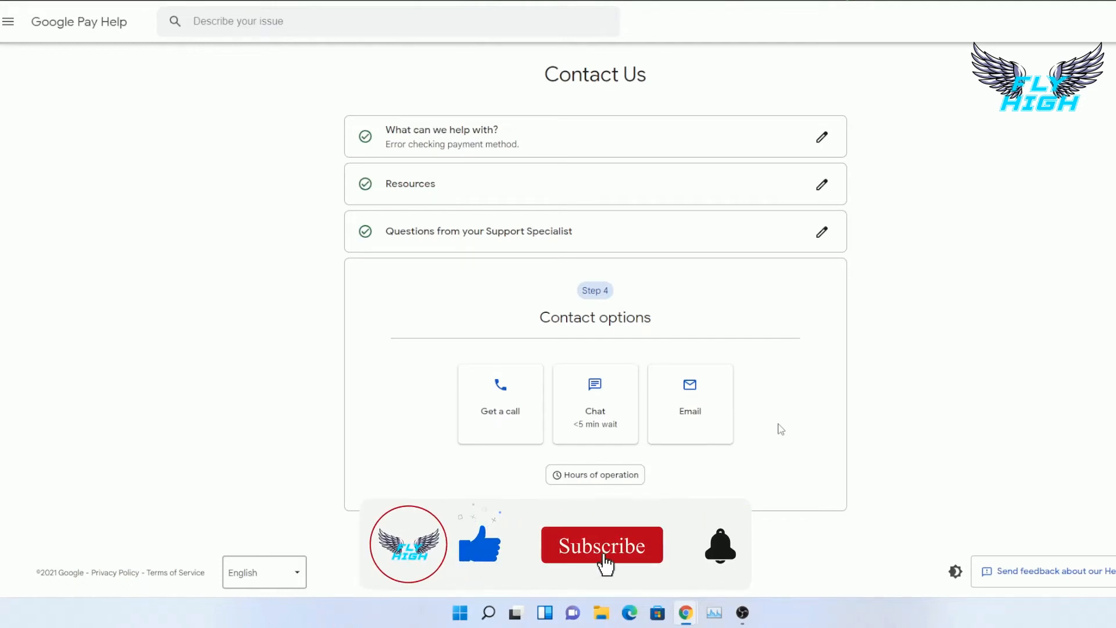
Advance through the Support Specialist questions to Step 4 offering Get a call, Chat, Email
click(602, 546)
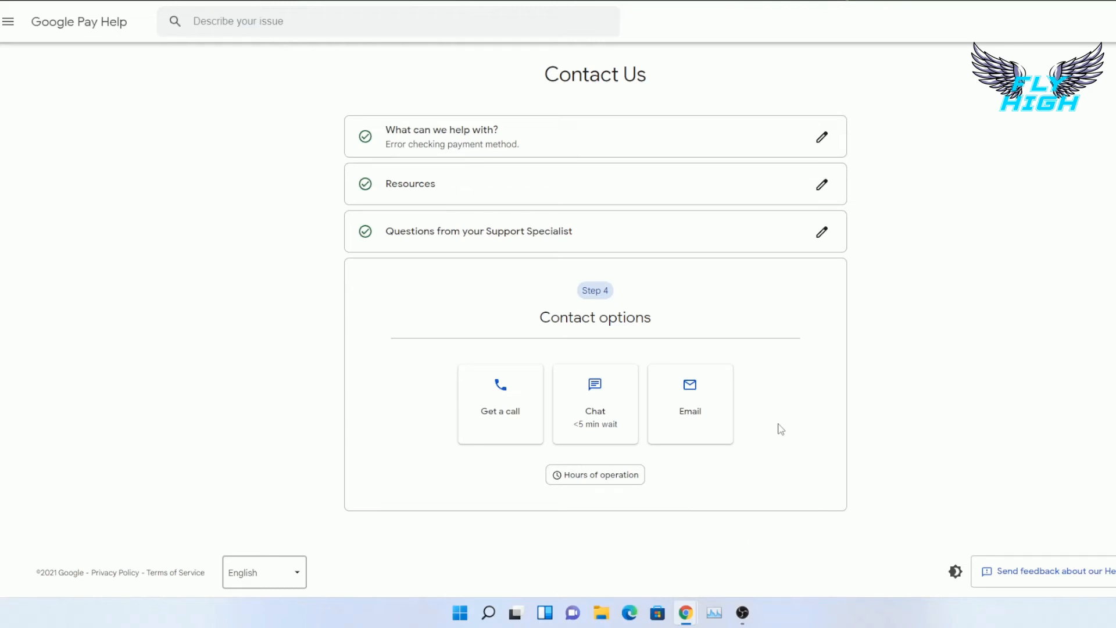
mouse_move(750, 369)
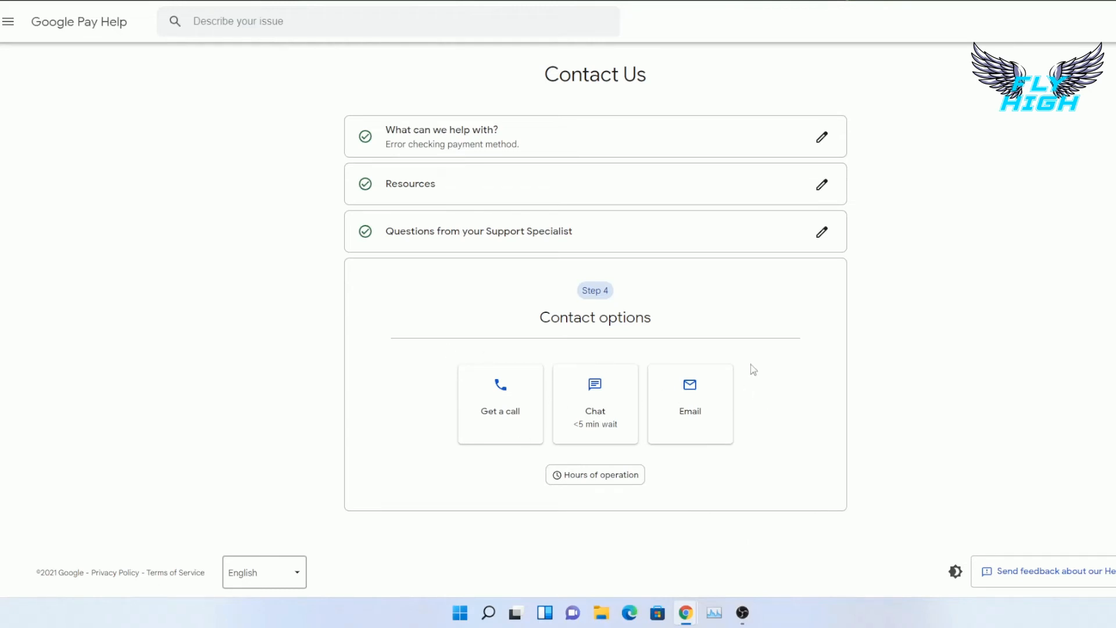